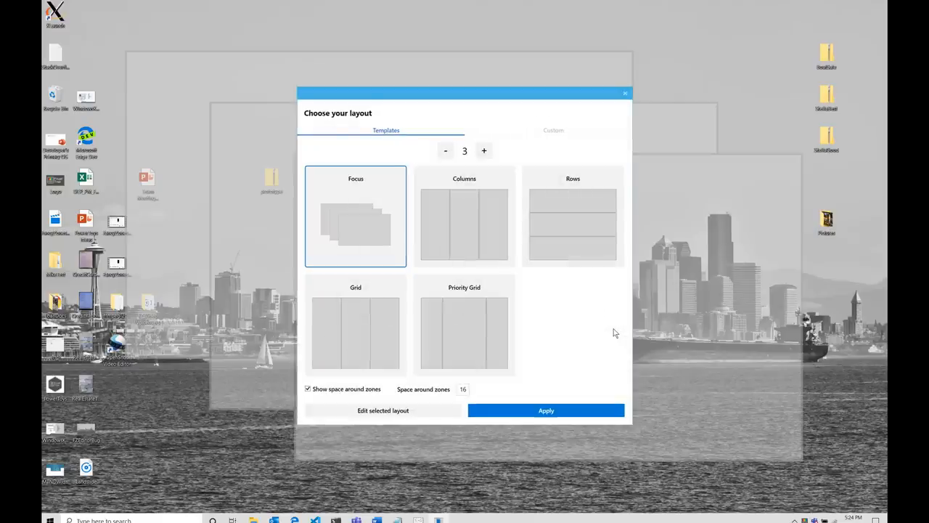
{"action": "mouse_move", "coordinate": [484, 150]}
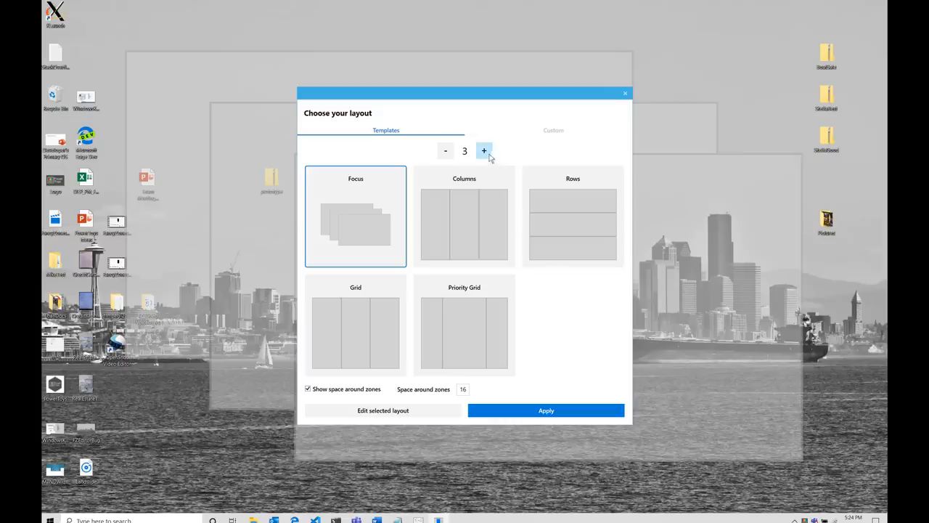
Try zone counts down to 2 and back up to 5, then choose the Priority Grid template.
{"action": "left_click", "coordinate": [483, 151]}
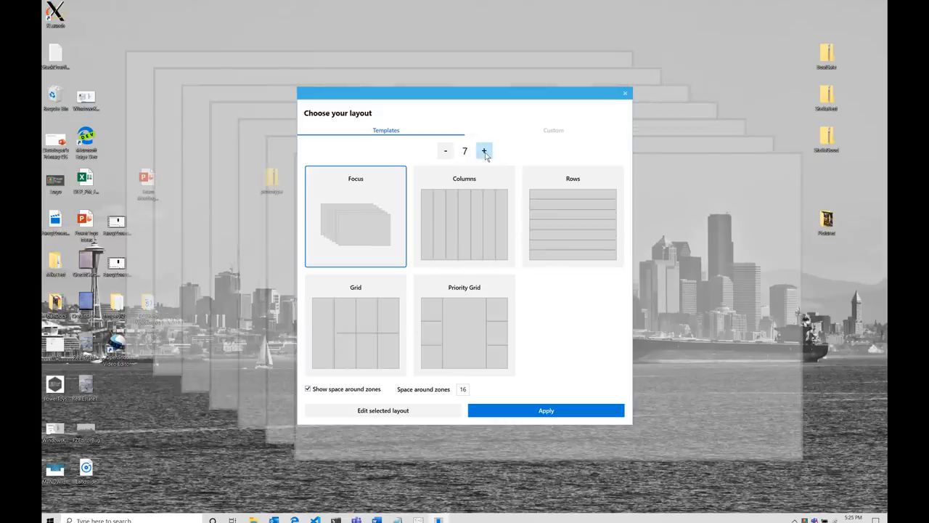
{"action": "left_click", "coordinate": [444, 150]}
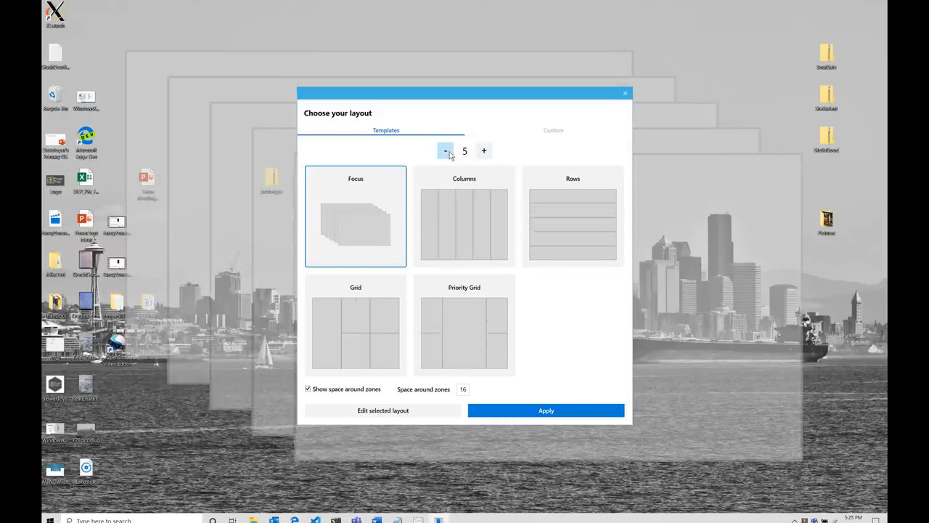
{"action": "left_click", "coordinate": [446, 150]}
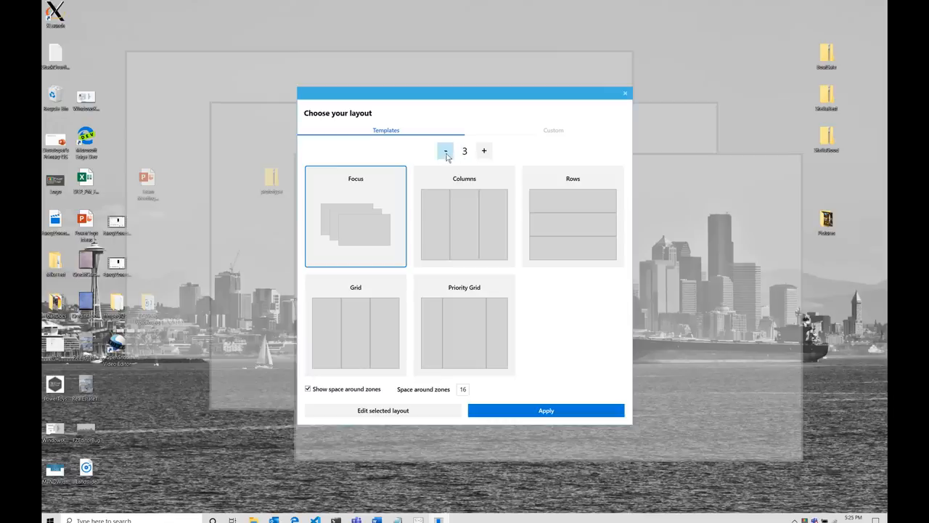
{"action": "left_click", "coordinate": [444, 150]}
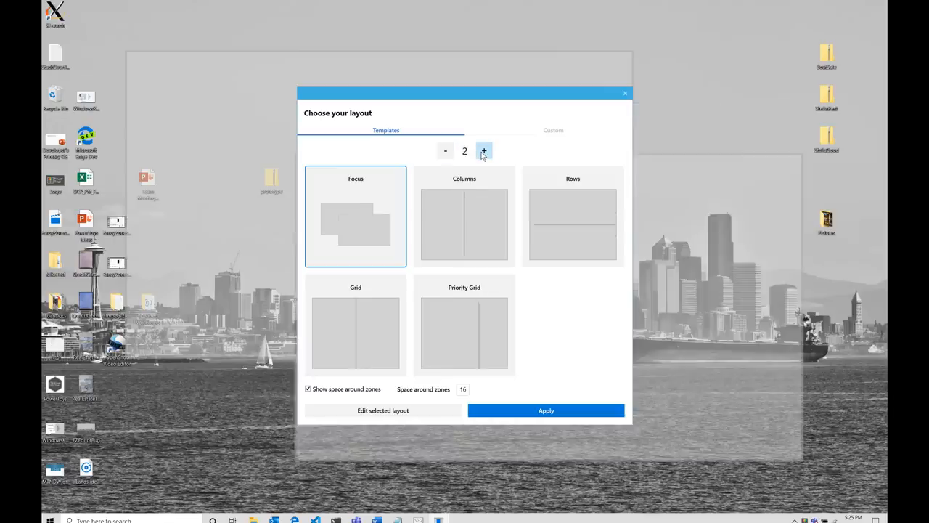
{"action": "left_click", "coordinate": [483, 150]}
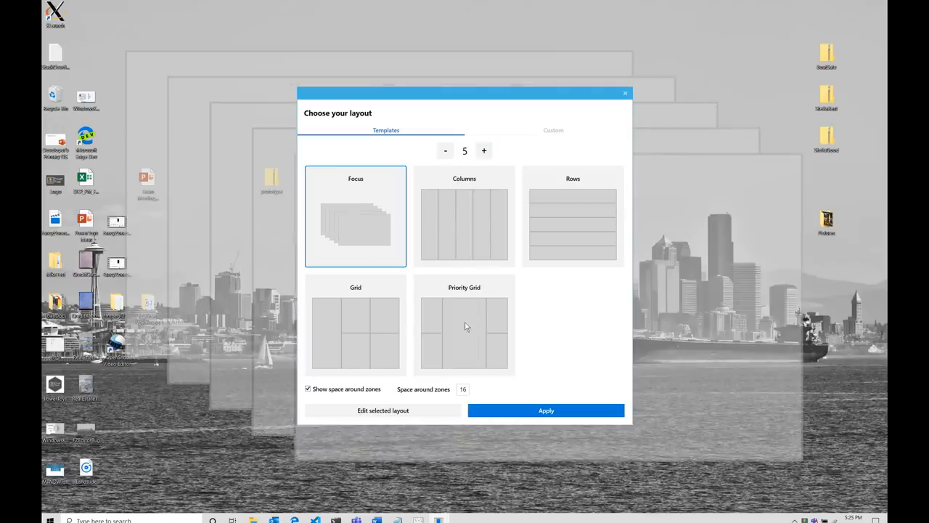
{"action": "left_click", "coordinate": [465, 325]}
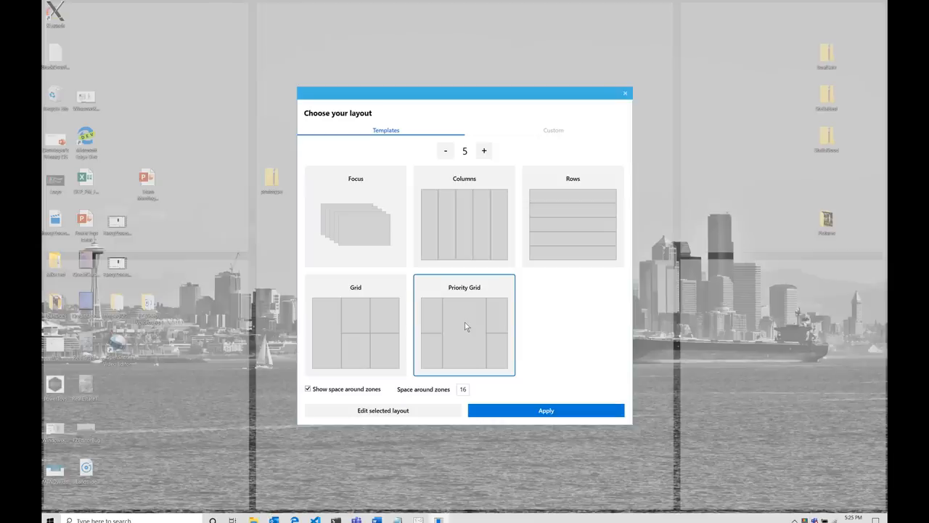
{"action": "mouse_move", "coordinate": [462, 331]}
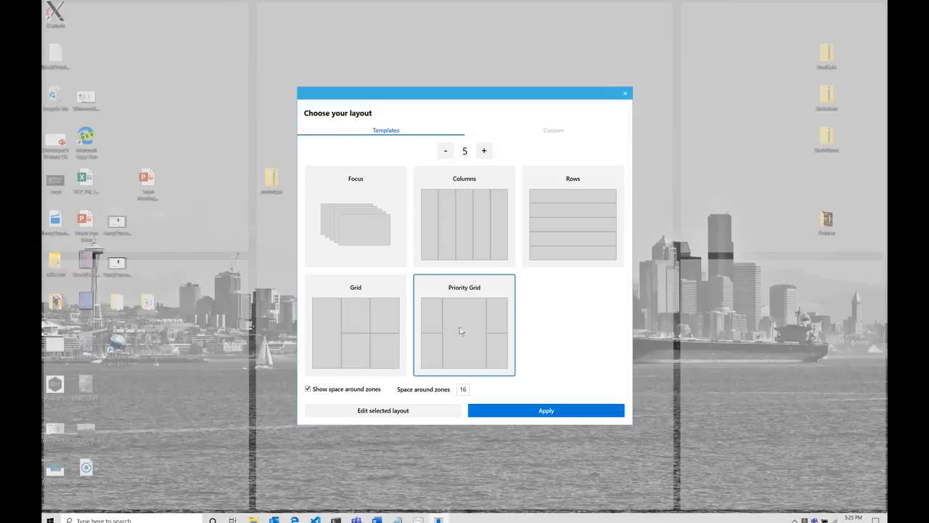
Reduce Space around zones to 8 and apply the five-zone Priority Grid to the desktop.
{"action": "left_click", "coordinate": [308, 390]}
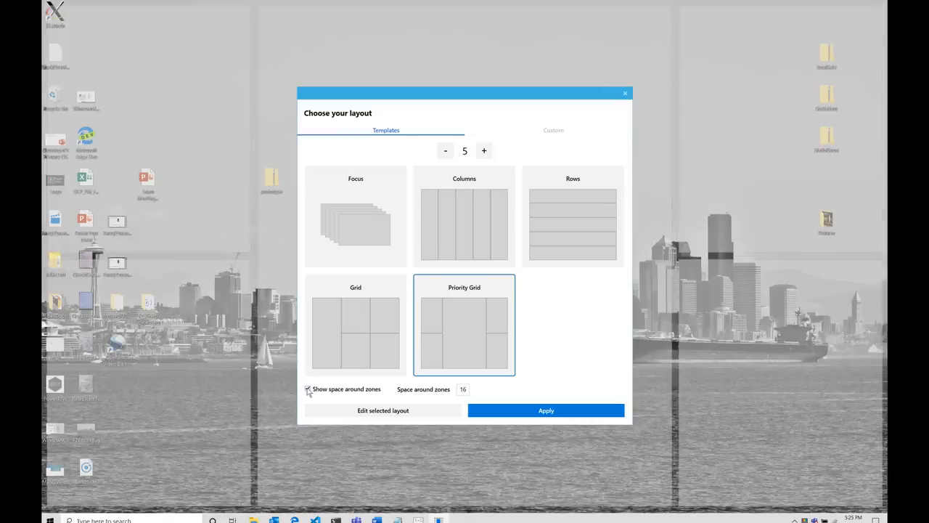
{"action": "left_click", "coordinate": [307, 389]}
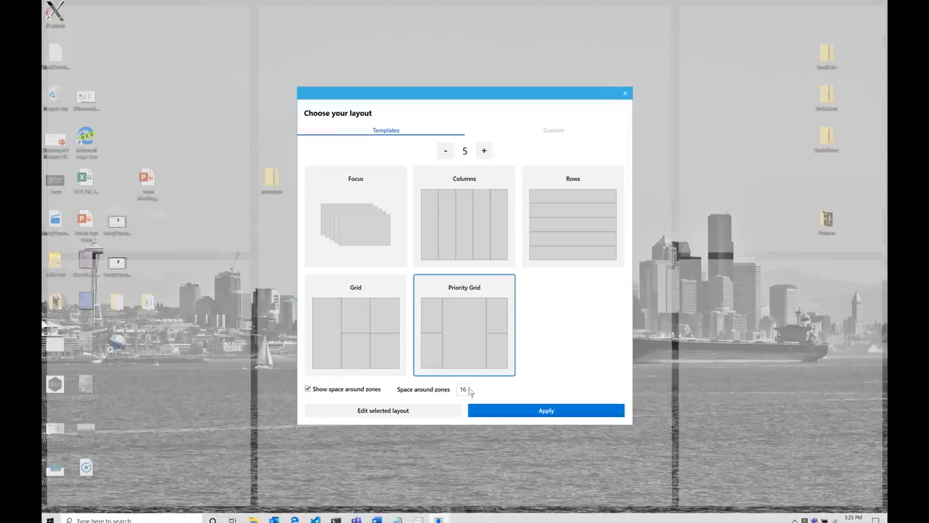
{"action": "triple_click", "coordinate": [462, 389]}
{"action": "type", "text": "5"}
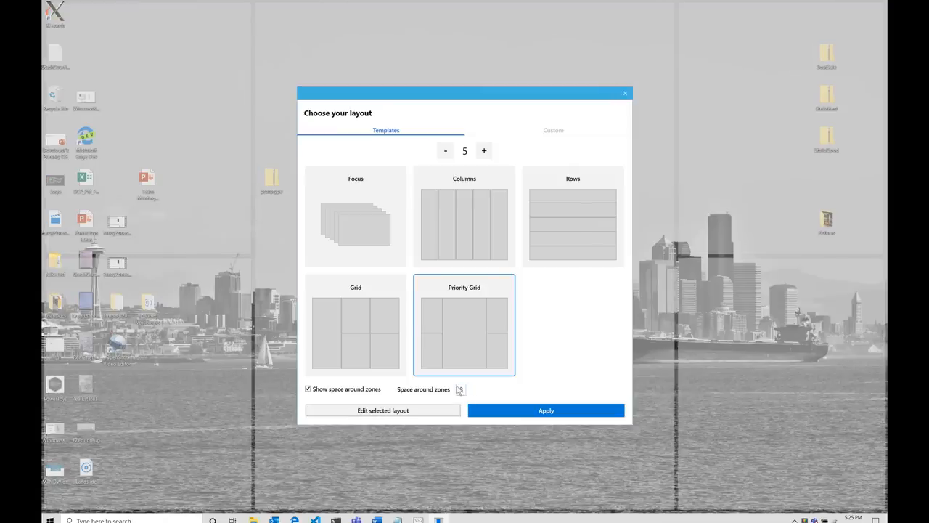
{"action": "mouse_move", "coordinate": [460, 389]}
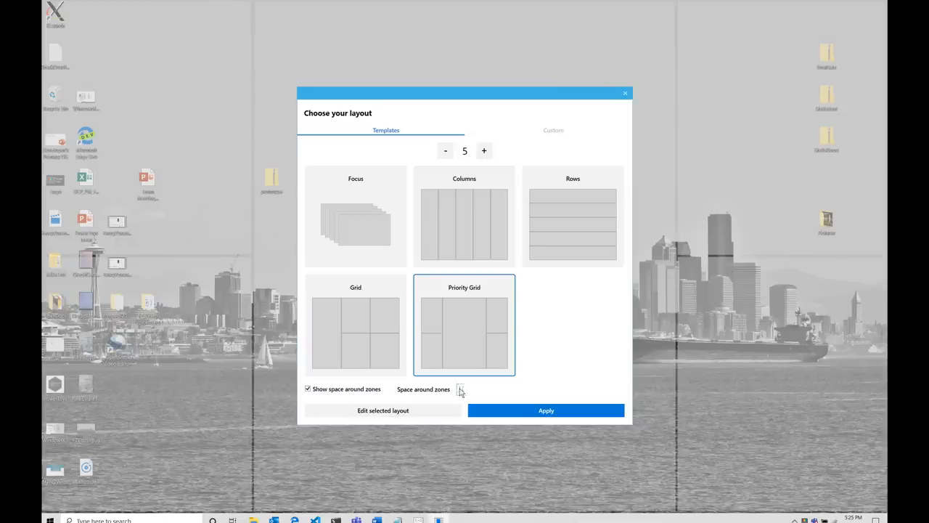
{"action": "left_click", "coordinate": [462, 386]}
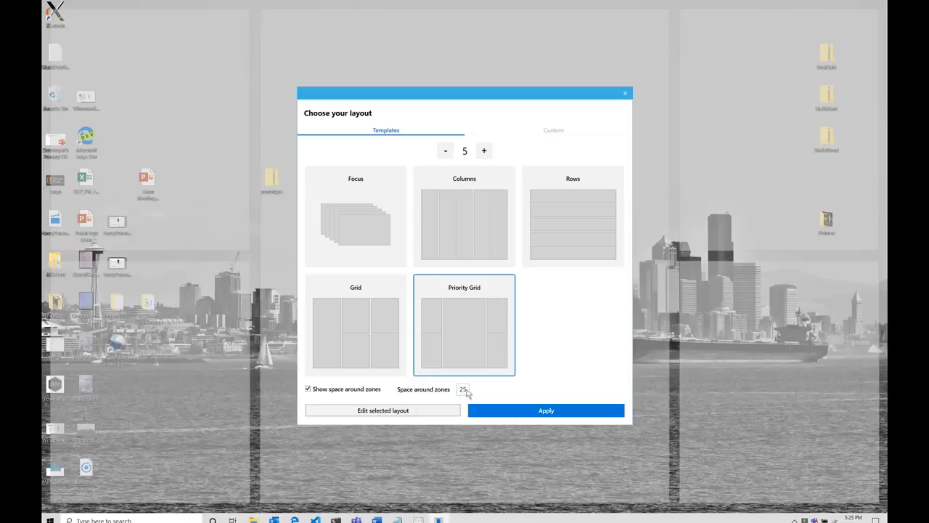
{"action": "triple_click", "coordinate": [463, 389]}
{"action": "type", "text": "8"}
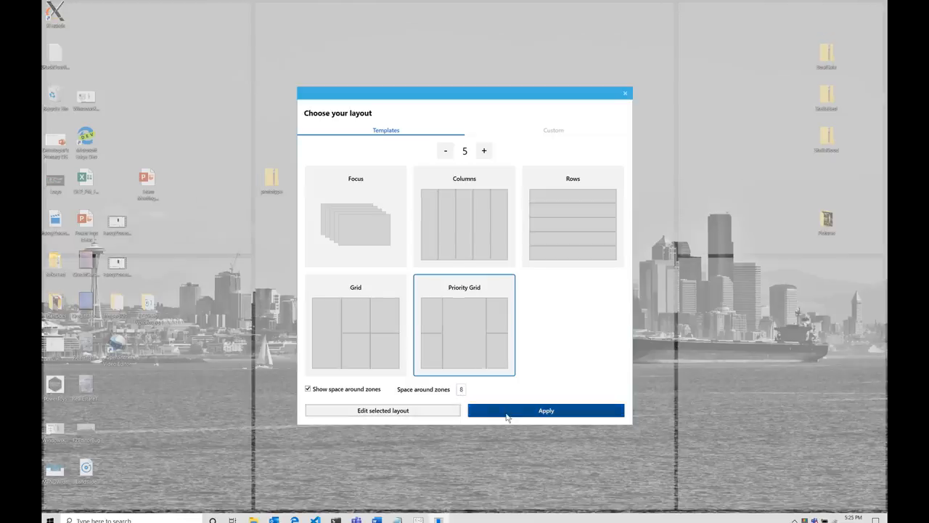
{"action": "left_click", "coordinate": [546, 410]}
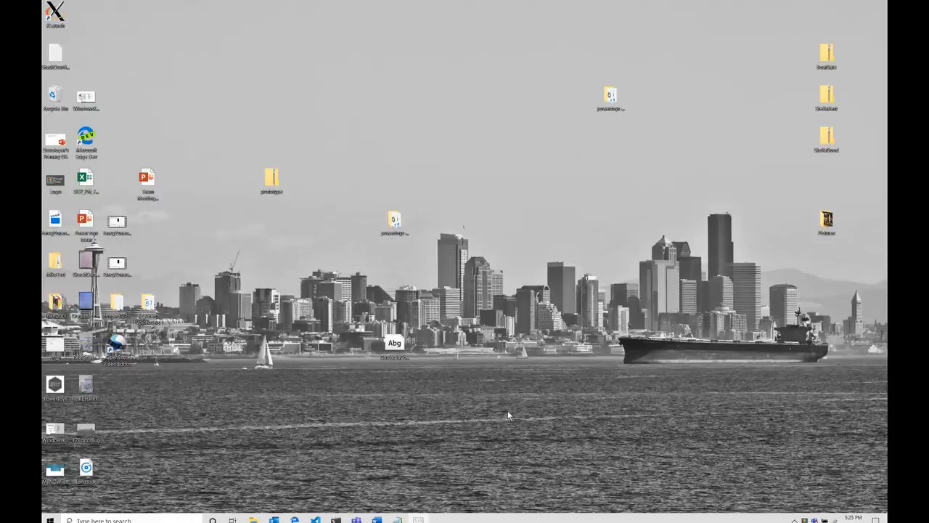
{"action": "mouse_move", "coordinate": [422, 501]}
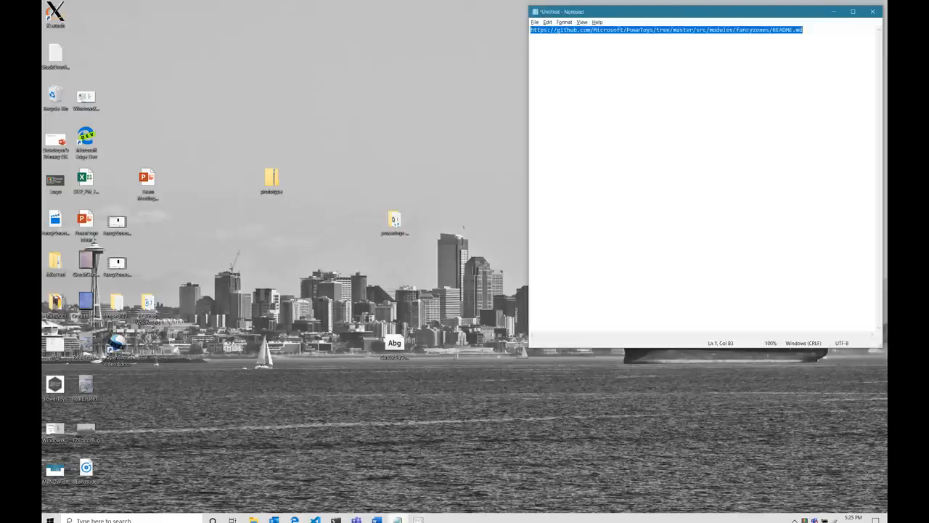
Drag the Notepad window over the zones and drop it into the bottom-right zone.
{"action": "left_click_drag", "start_coordinate": [697, 11], "coordinate": [575, 70]}
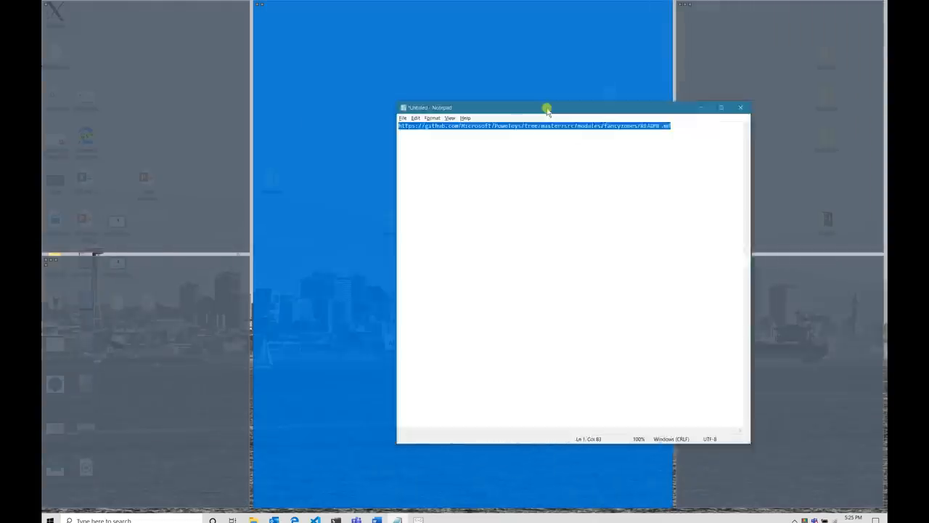
{"action": "left_click_drag", "start_coordinate": [546, 108], "coordinate": [777, 6]}
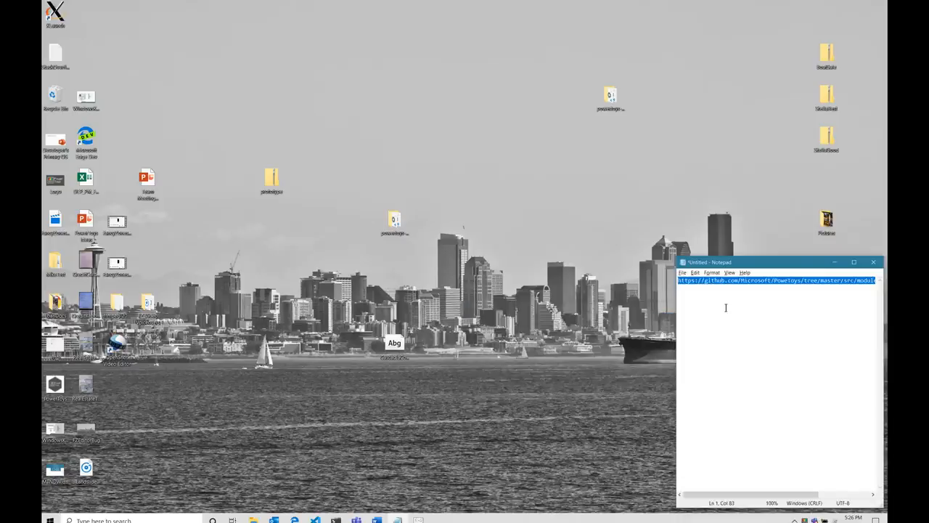
{"action": "mouse_move", "coordinate": [628, 304]}
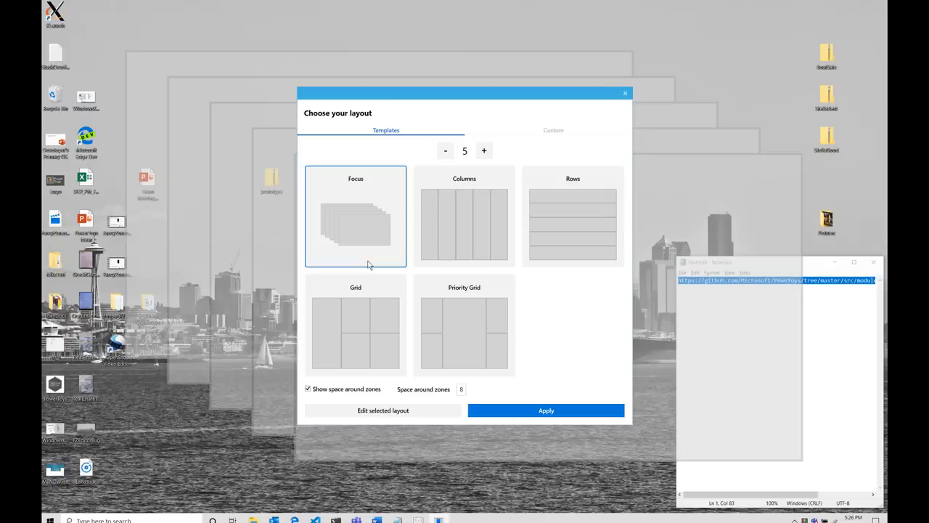
{"action": "mouse_move", "coordinate": [459, 333]}
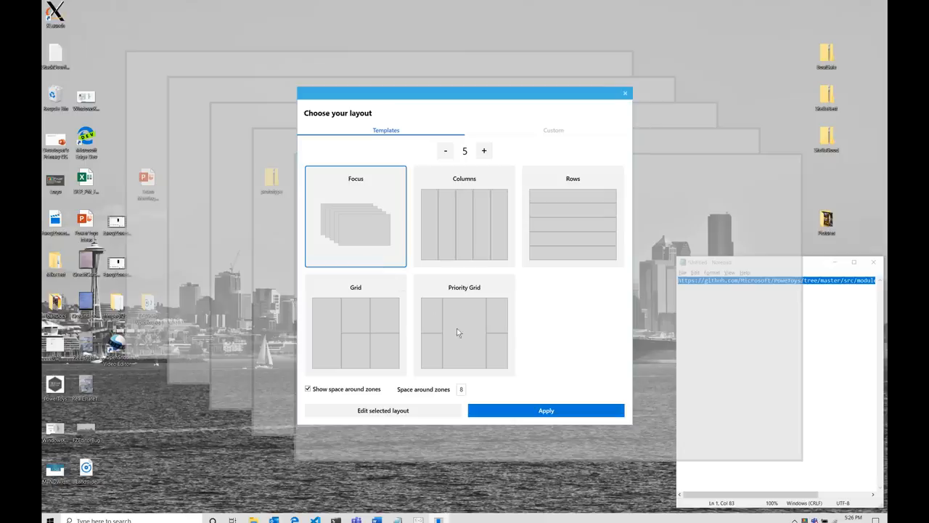
Reselect Priority Grid with space kept around zones, adjust spacing, and apply it.
{"action": "left_click", "coordinate": [465, 325]}
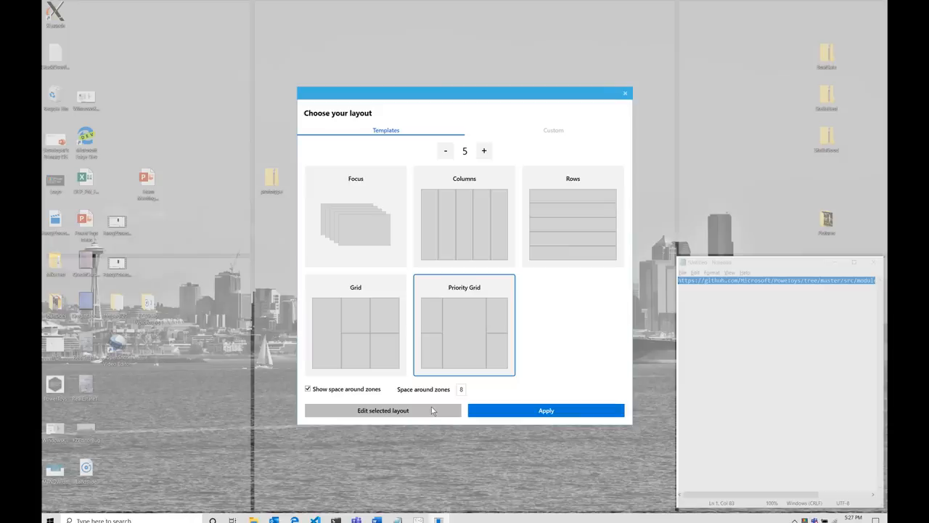
{"action": "left_click", "coordinate": [383, 410]}
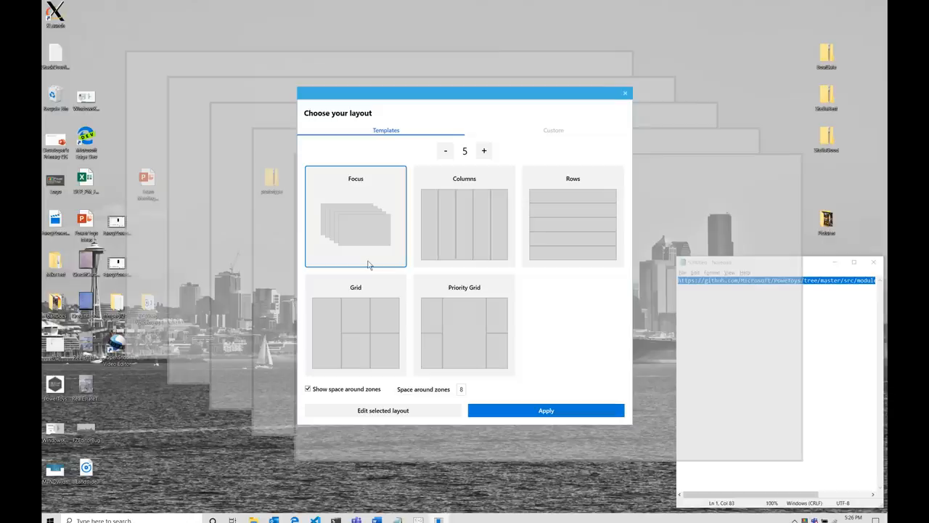
{"action": "mouse_move", "coordinate": [458, 334]}
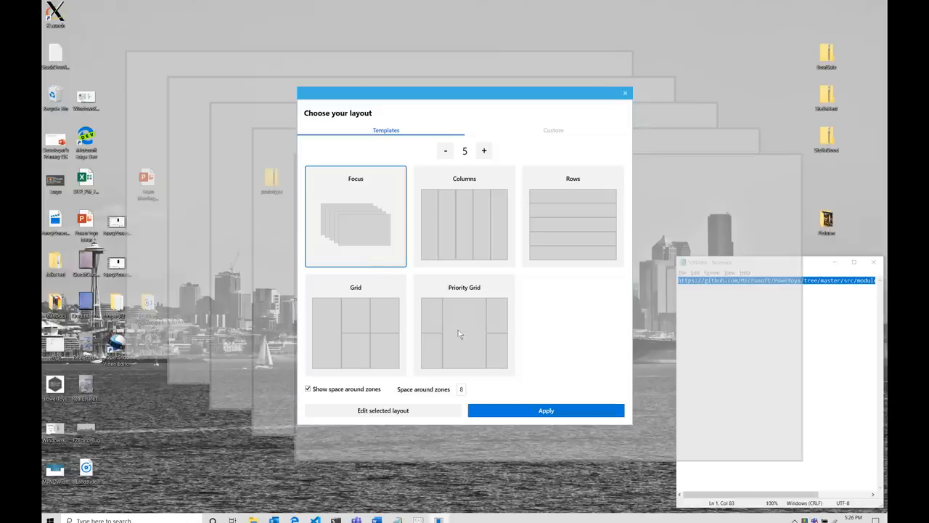
{"action": "left_click", "coordinate": [465, 325]}
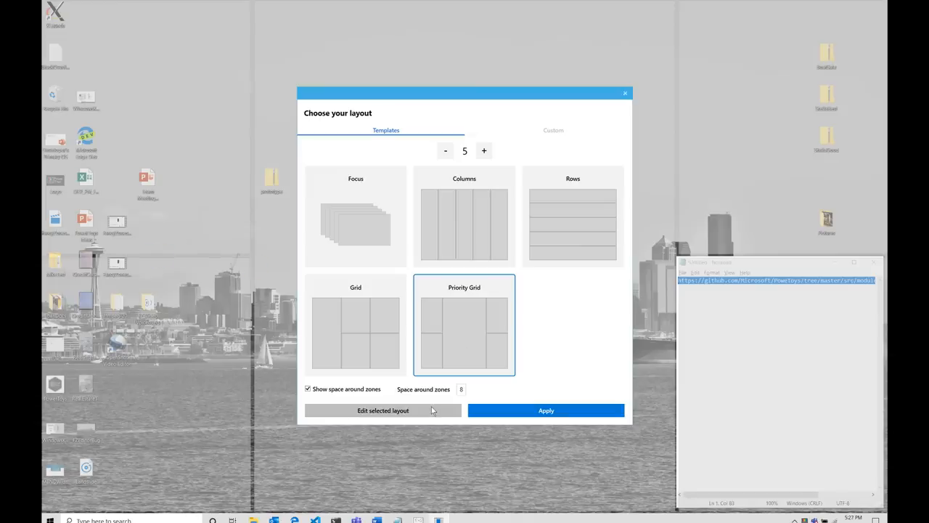
{"action": "left_click", "coordinate": [383, 409]}
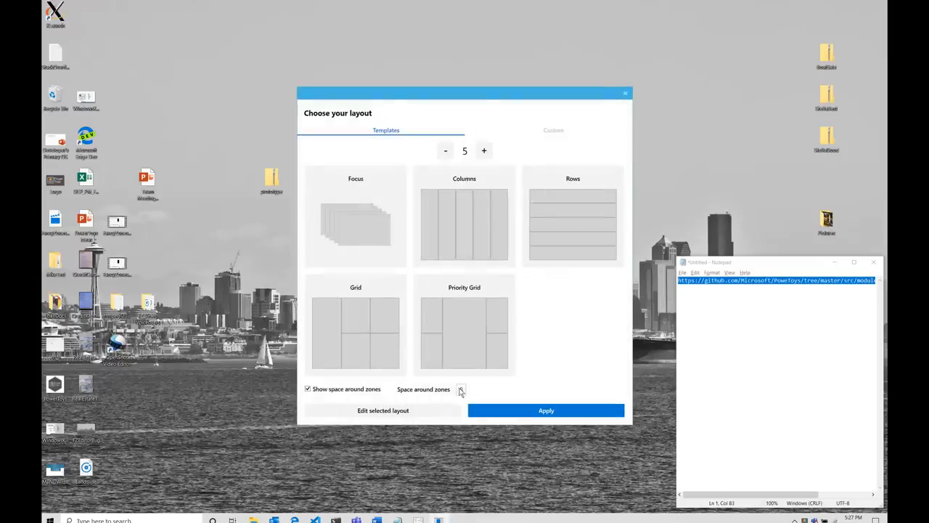
{"action": "left_click", "coordinate": [465, 326]}
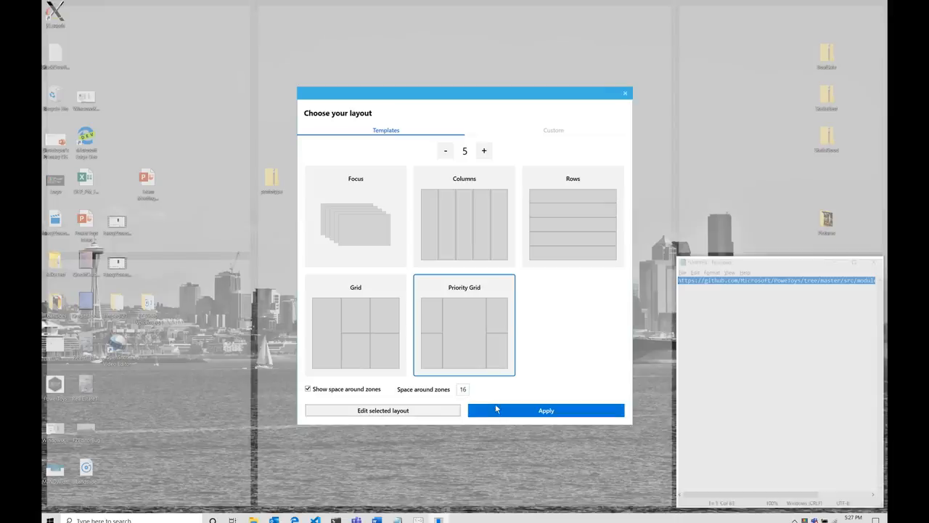
{"action": "left_click", "coordinate": [546, 409]}
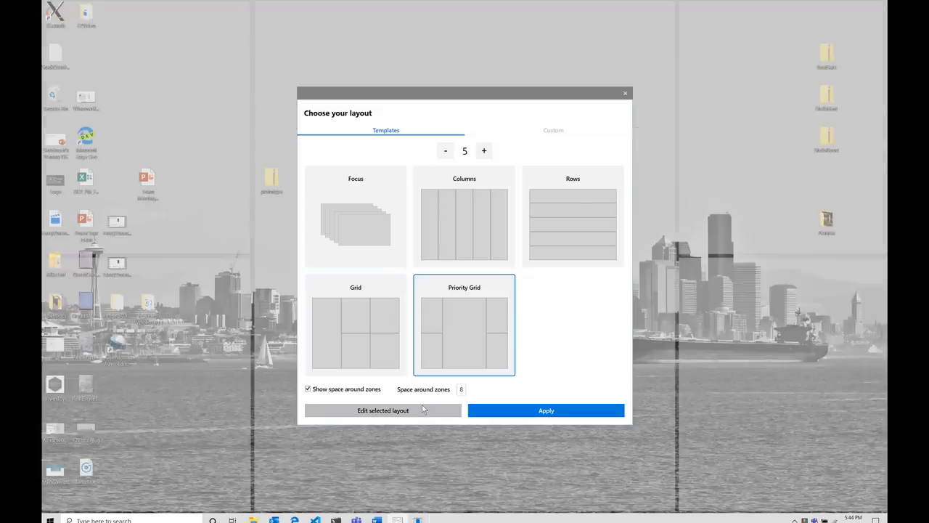
Edit the Priority Grid's table splits and save it as Custom Layout 1.
{"action": "left_click", "coordinate": [383, 409]}
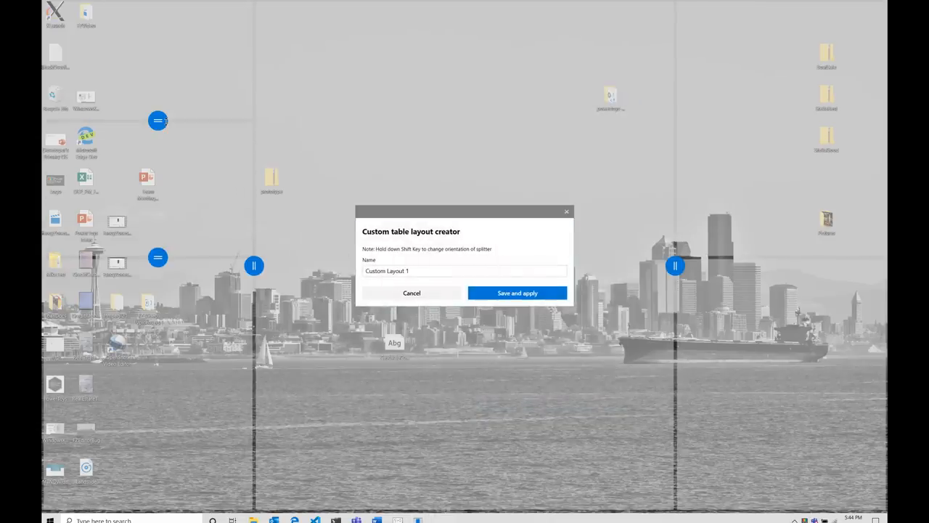
{"action": "mouse_move", "coordinate": [148, 374]}
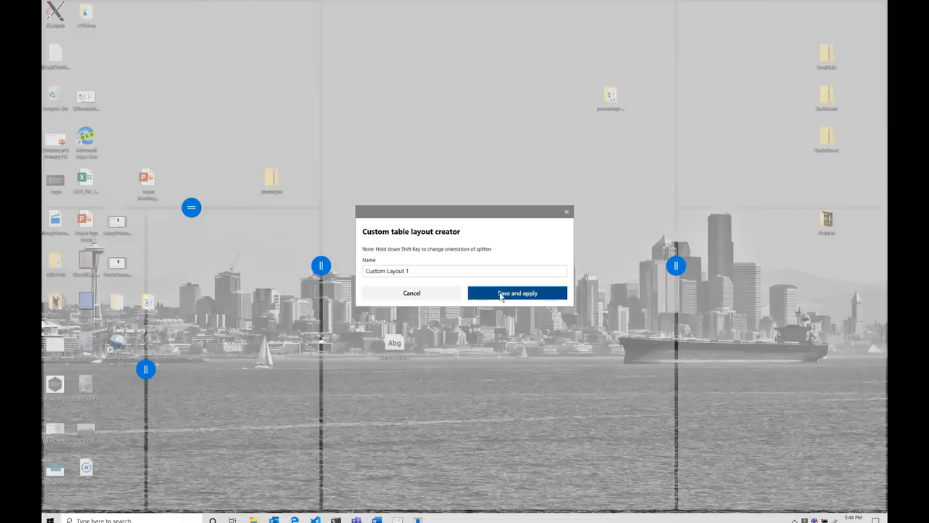
{"action": "left_click", "coordinate": [517, 294]}
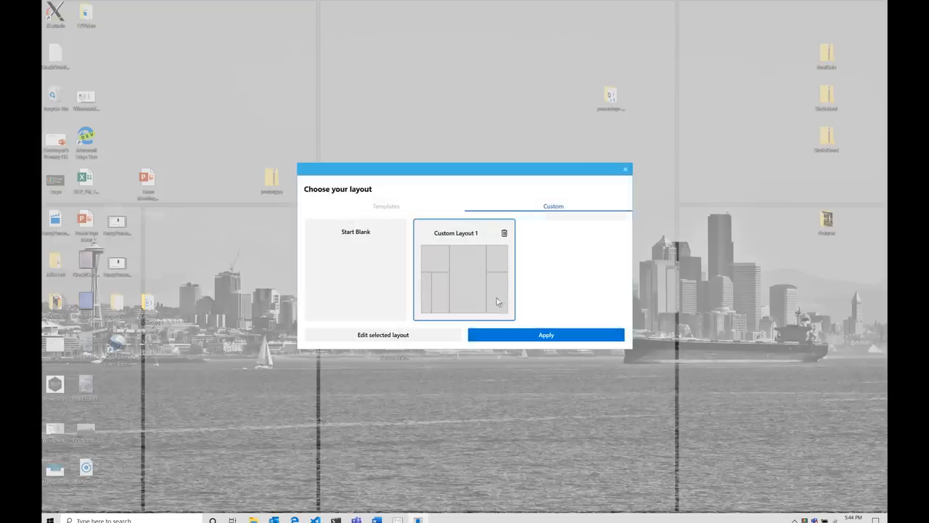
{"action": "mouse_move", "coordinate": [514, 254]}
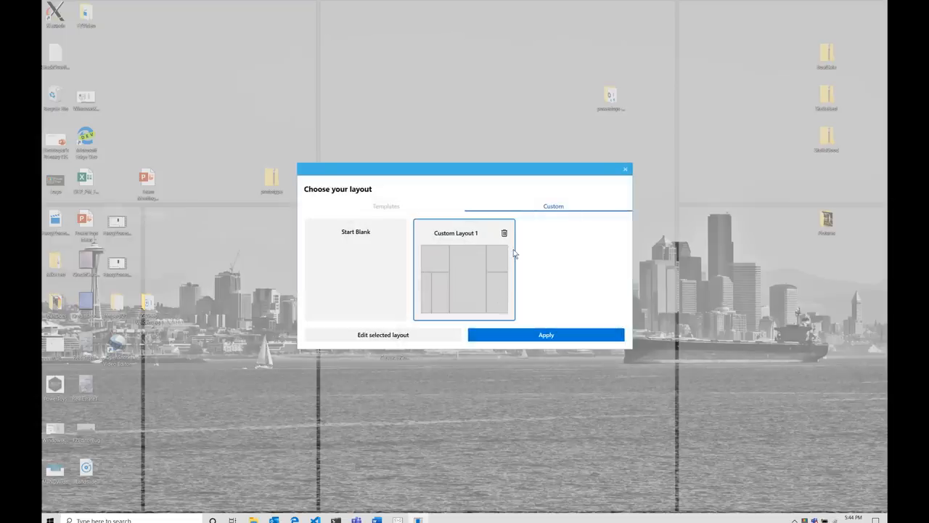
{"action": "mouse_move", "coordinate": [404, 264]}
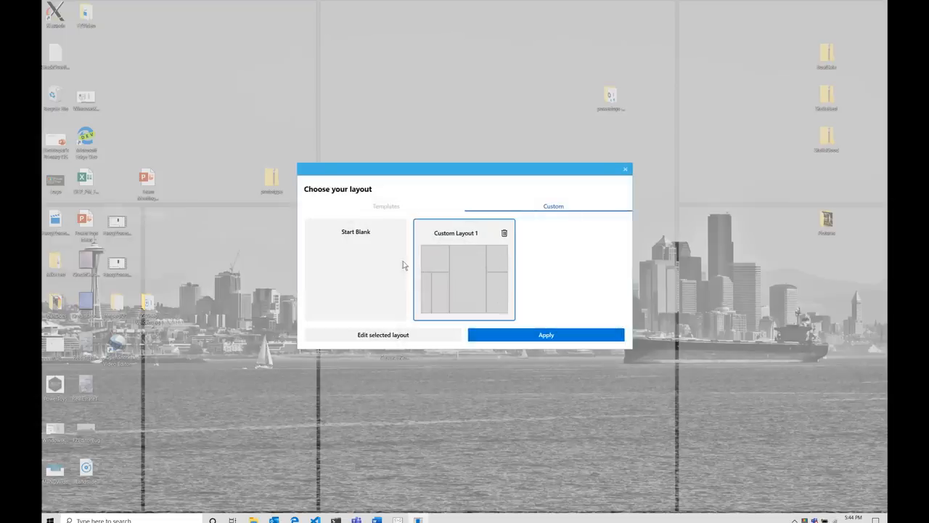
{"action": "mouse_move", "coordinate": [395, 206]}
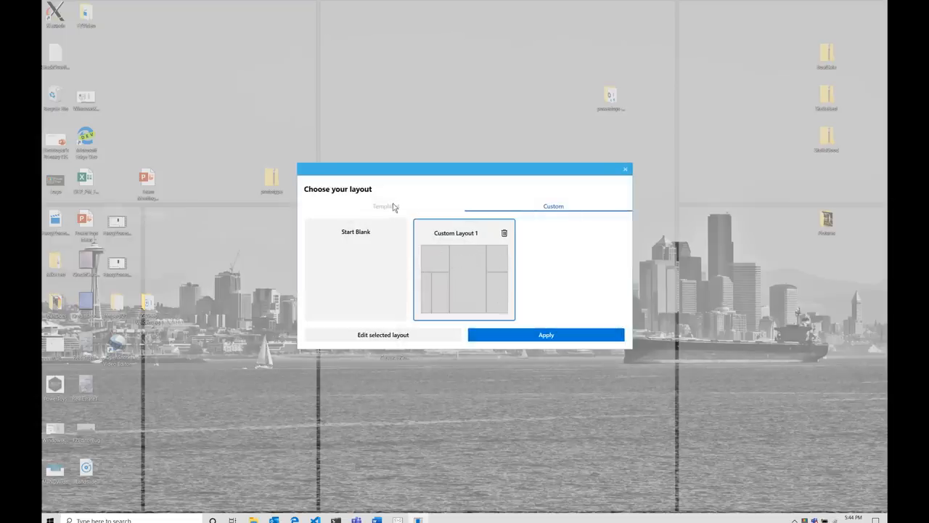
From the Templates list, select Focus and start editing it as Custom Layout 2.
{"action": "left_click", "coordinate": [386, 207]}
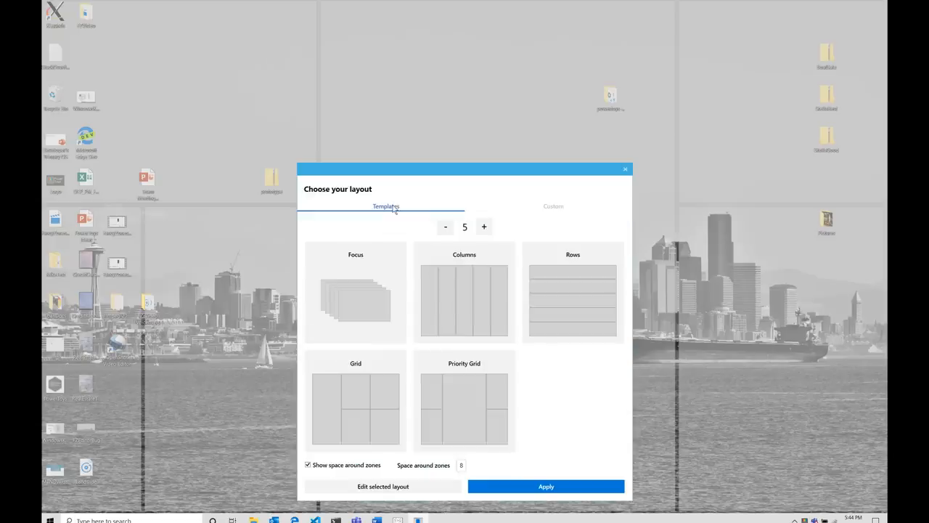
{"action": "left_click", "coordinate": [354, 292]}
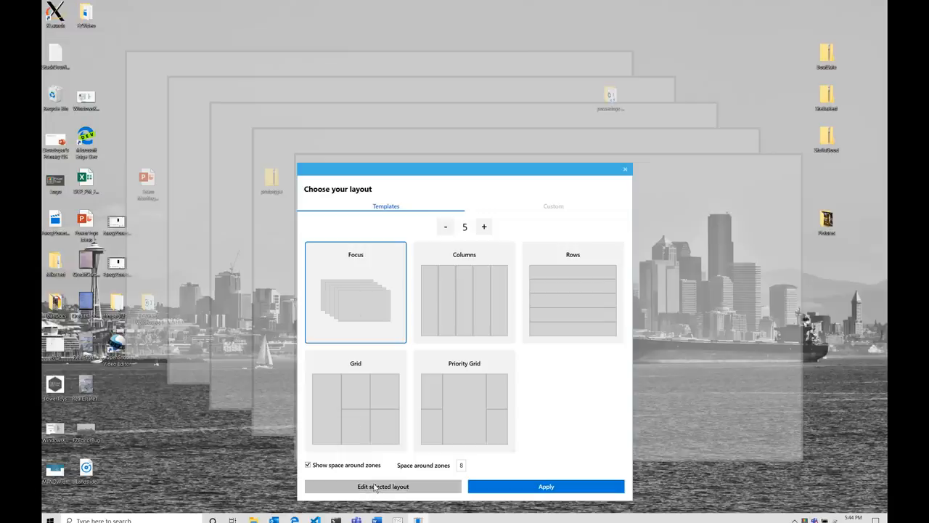
{"action": "left_click", "coordinate": [383, 486]}
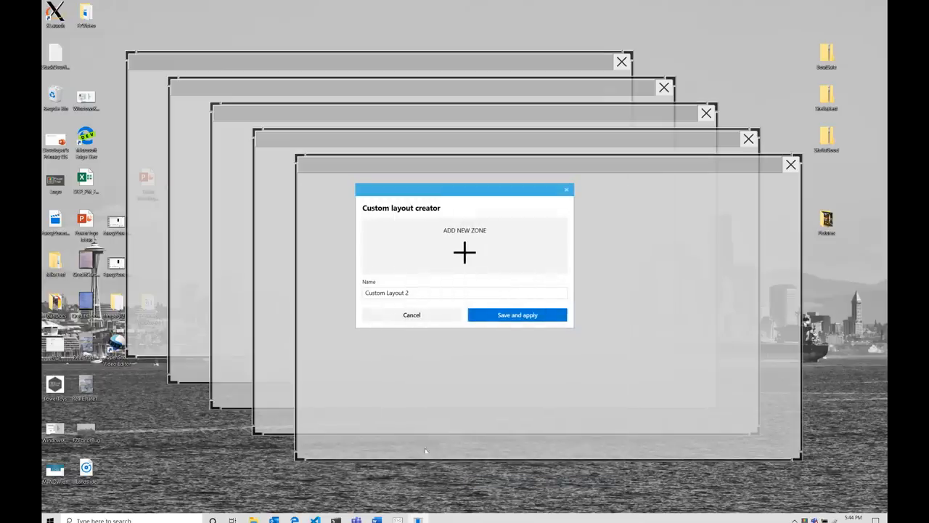
{"action": "mouse_move", "coordinate": [523, 171]}
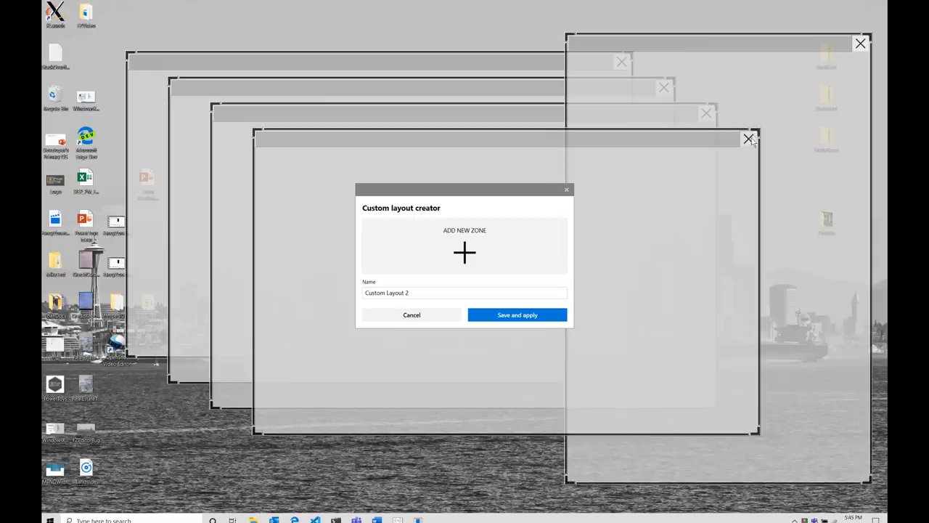
Rearrange the Focus zones freeform and save the result as Custom Layout 2.
{"action": "left_click", "coordinate": [748, 140]}
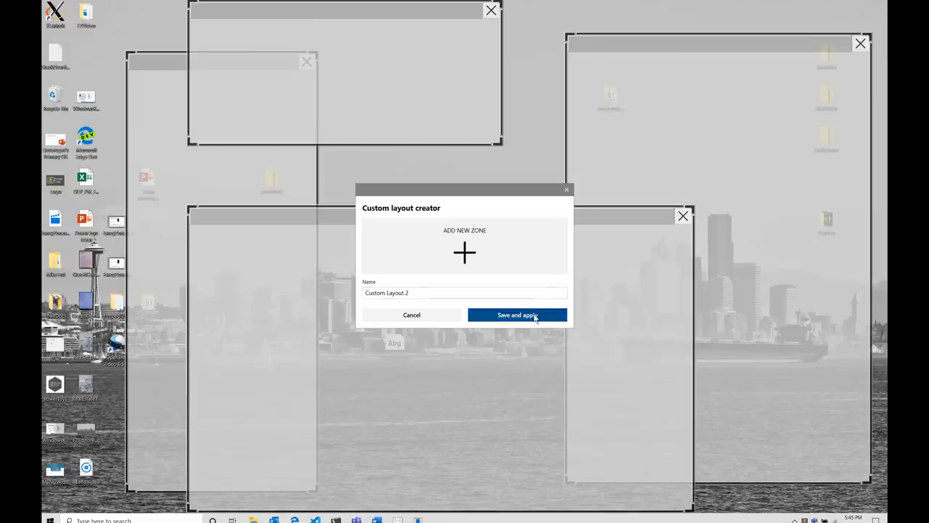
{"action": "left_click", "coordinate": [517, 313]}
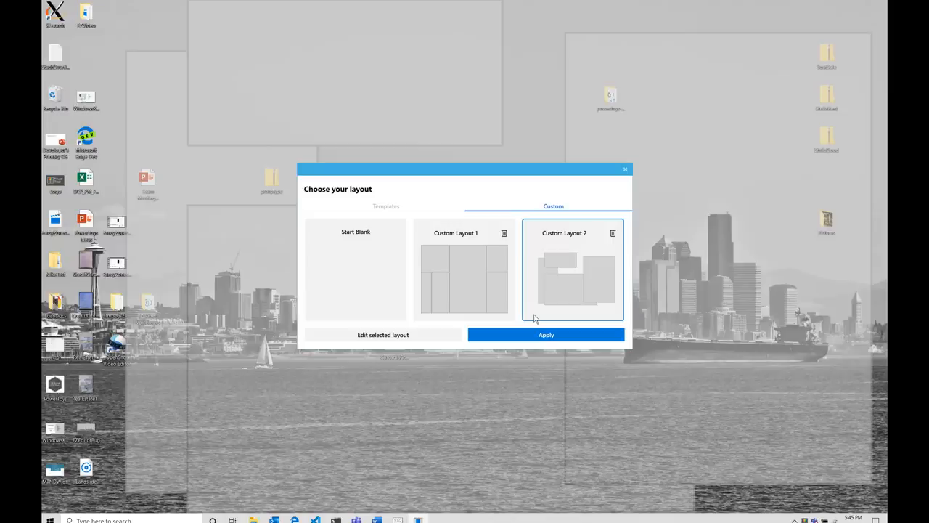
{"action": "mouse_move", "coordinate": [621, 201]}
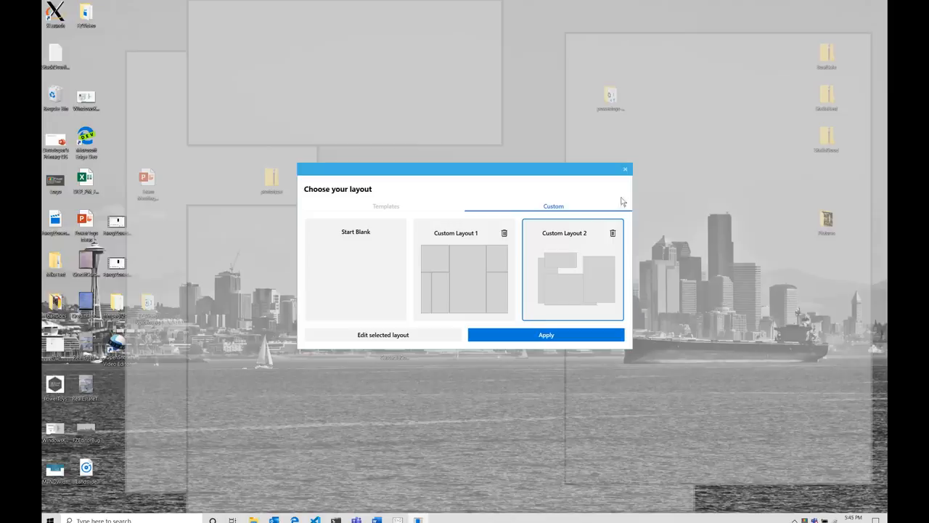
{"action": "mouse_move", "coordinate": [626, 168]}
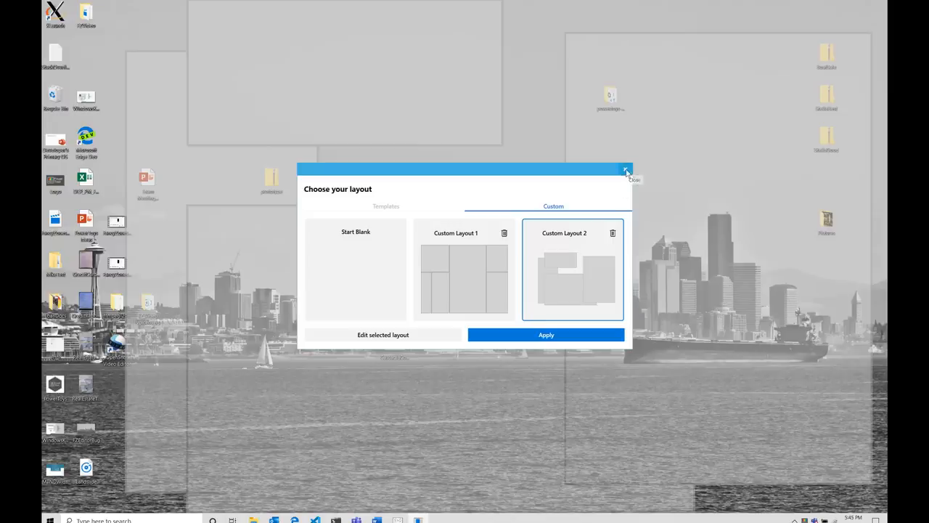
Close the Choose your layout window and launch PowerToys Settings from the desktop.
{"action": "left_click", "coordinate": [627, 168]}
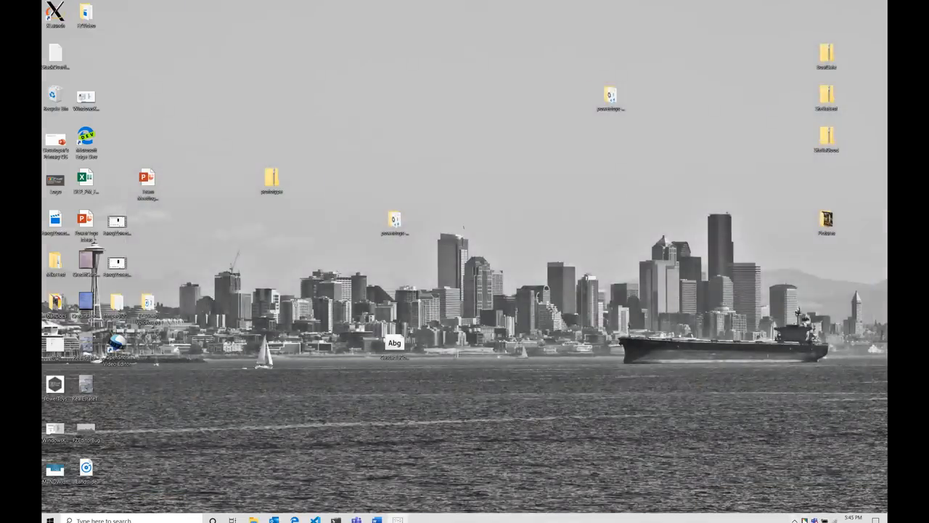
{"action": "double_click", "coordinate": [56, 383]}
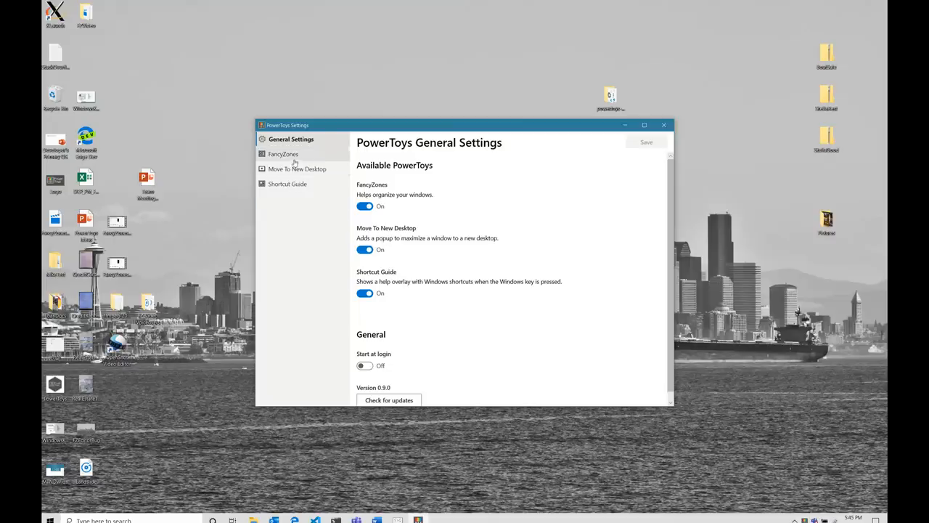
Switch PowerToys Settings from General to the FancyZones settings page.
{"action": "left_click", "coordinate": [283, 154]}
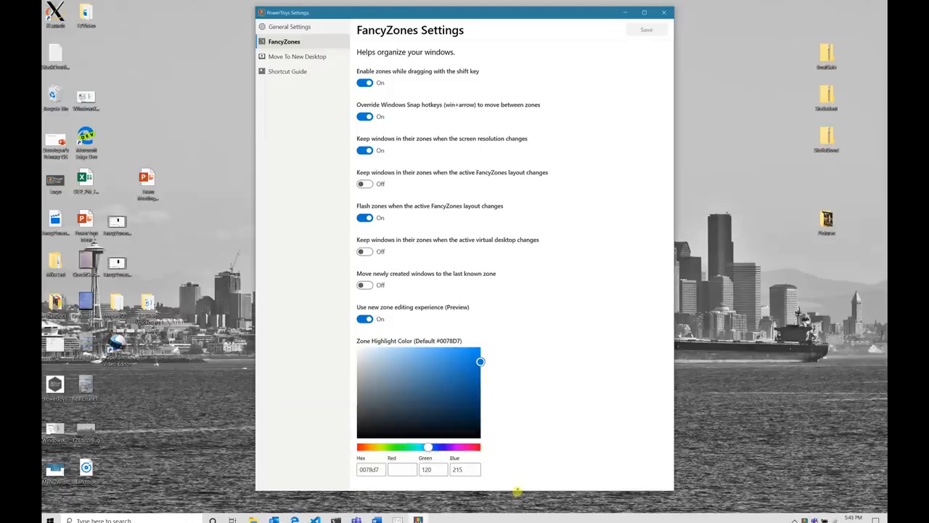
{"action": "mouse_move", "coordinate": [526, 461]}
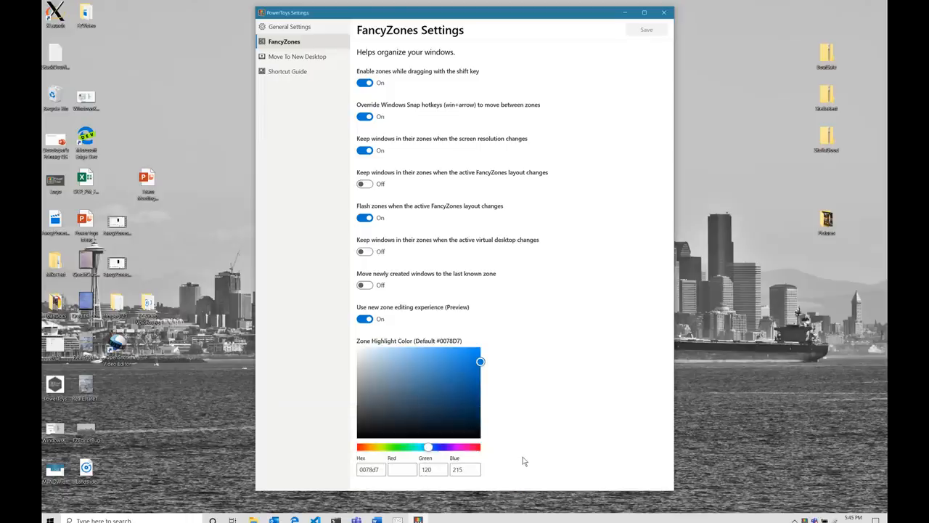